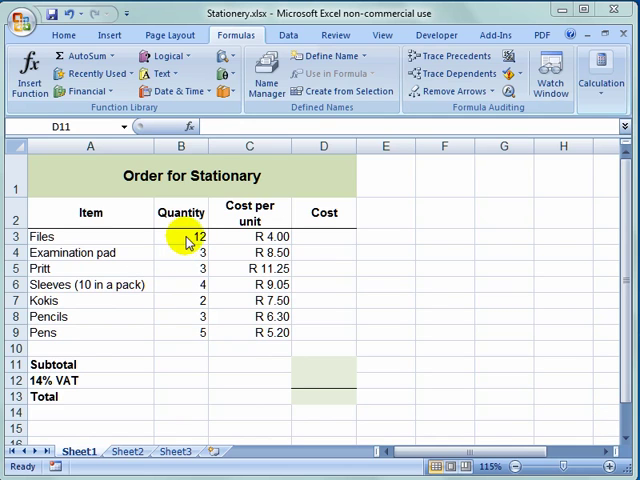
mouse_move(330, 240)
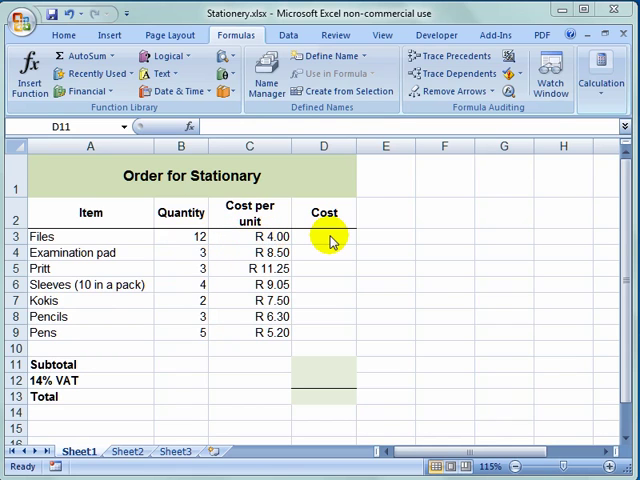
mouse_move(336, 372)
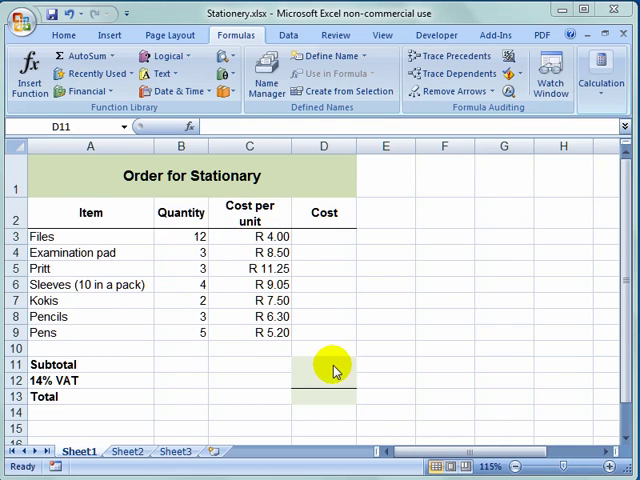
- Inspect the empty cost cells beside Subtotal, 14% VAT and Total
click(324, 364)
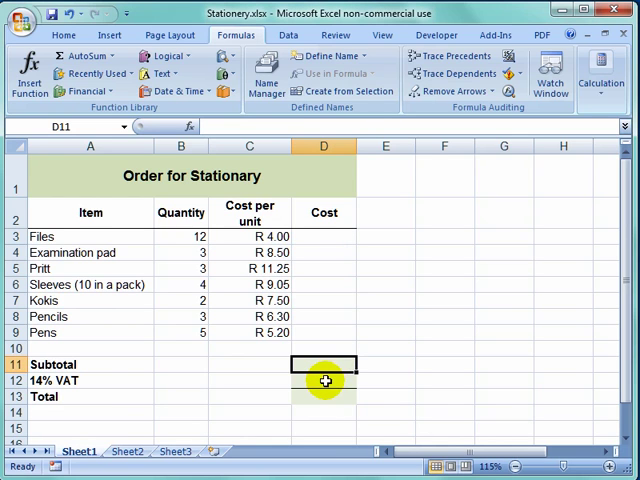
click(324, 380)
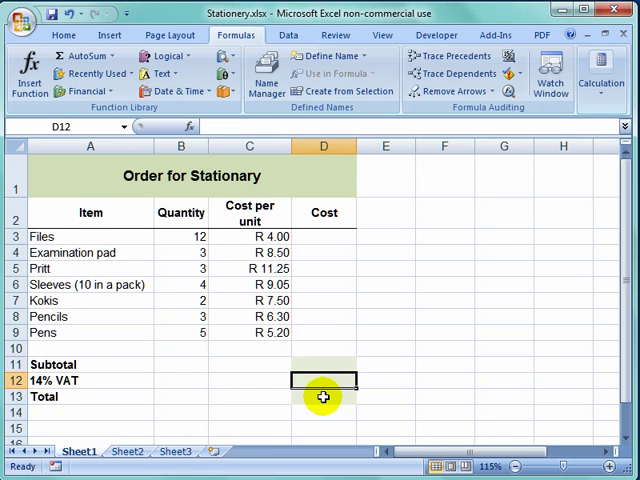
click(324, 396)
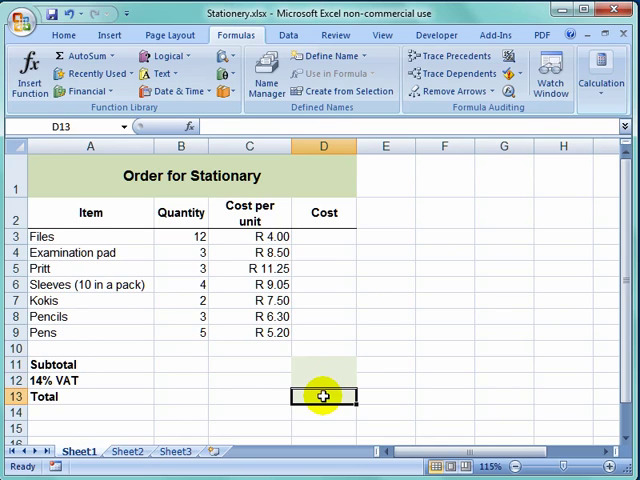
mouse_move(316, 252)
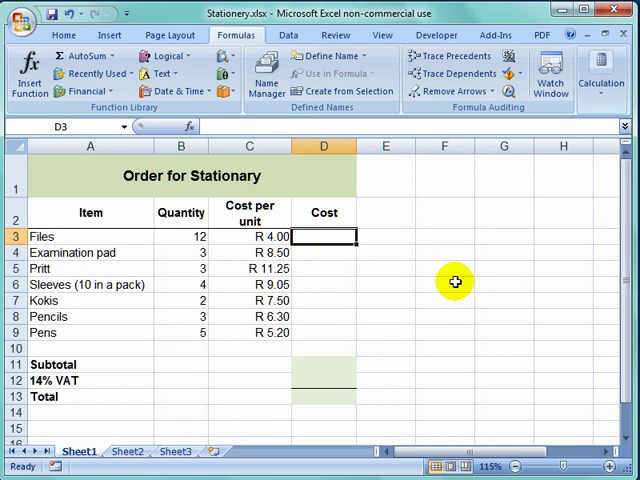
- Compute Files cost R 48.00 (=B3*C3) and Examination pad cost R 25.50 (=B4*C4)
text(=B3*C3)
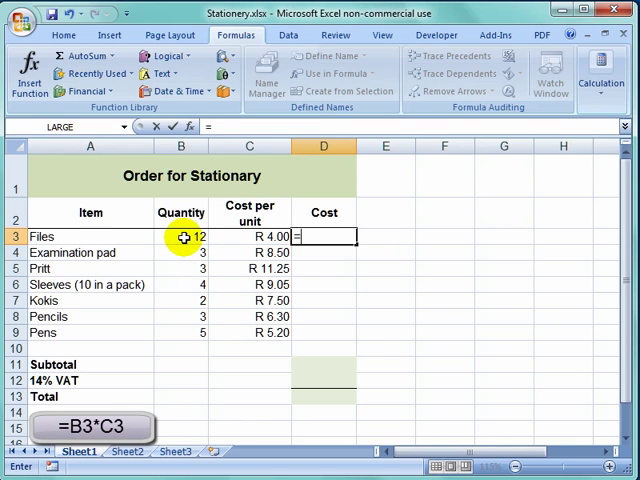
click(180, 236)
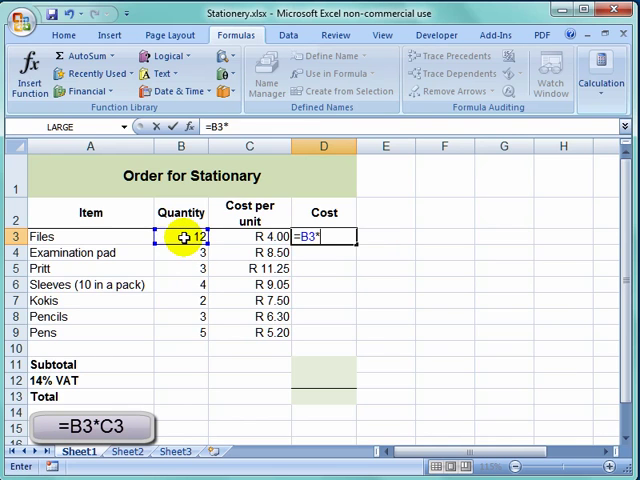
mouse_move(240, 240)
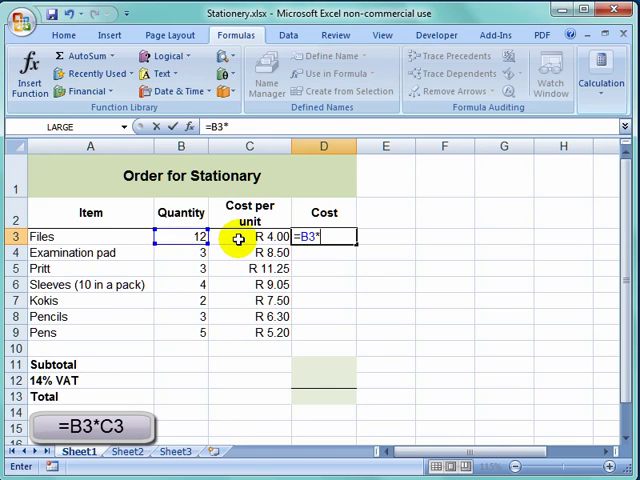
click(248, 236)
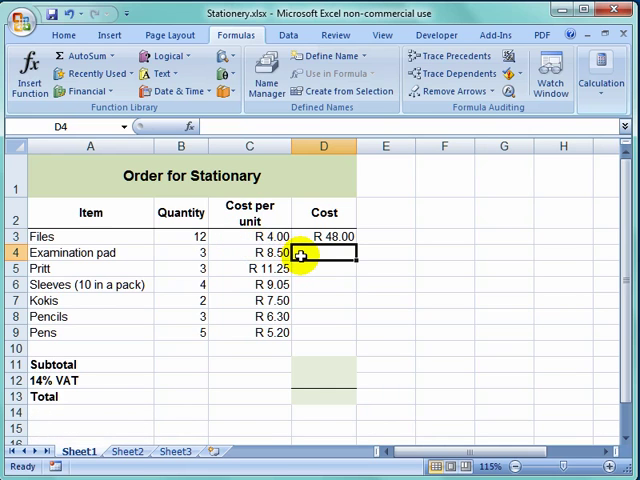
text(=B4*C4)
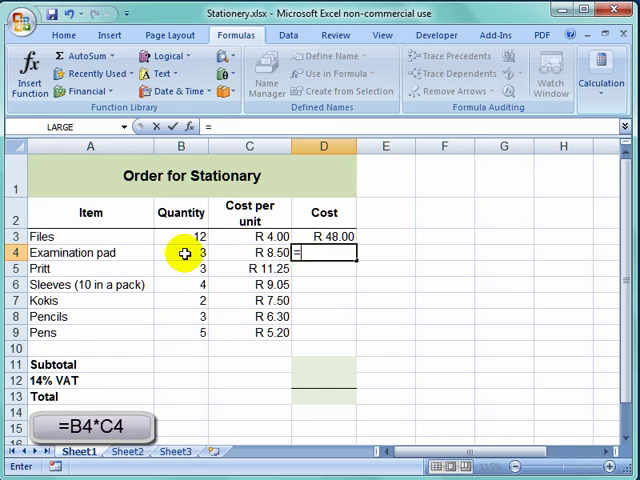
click(180, 252)
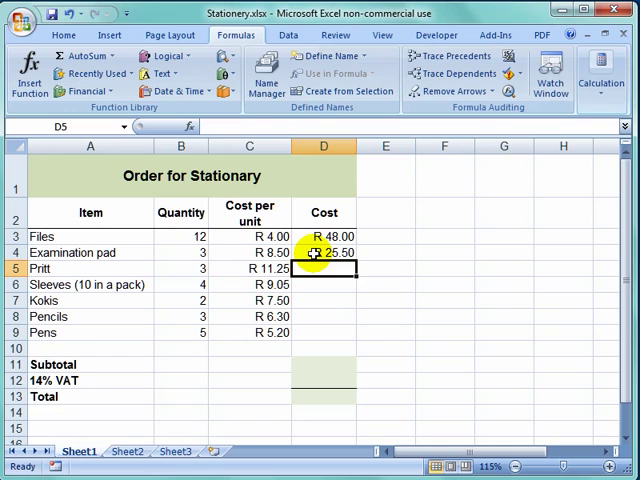
- Fill the cost formula from Examination pad down to the Pens row at R 26.00
click(324, 252)
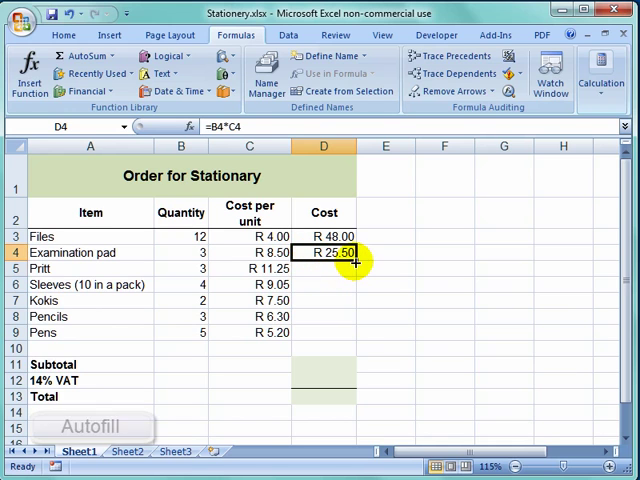
drag(356, 260, 352, 300)
text(=)
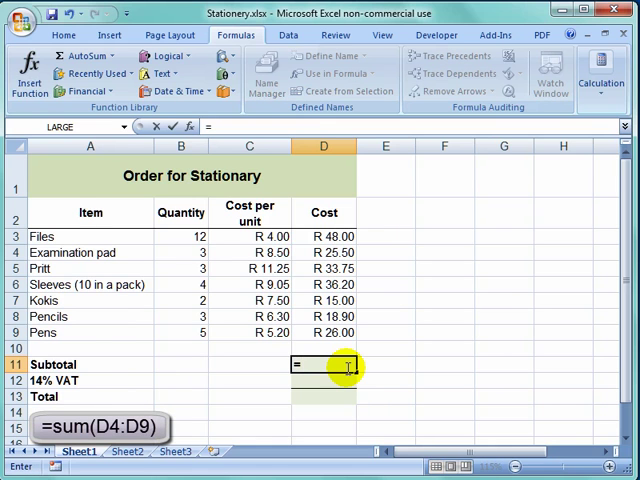
- Sum the item costs D3:D9 to give a subtotal of R 203.35
text(su)
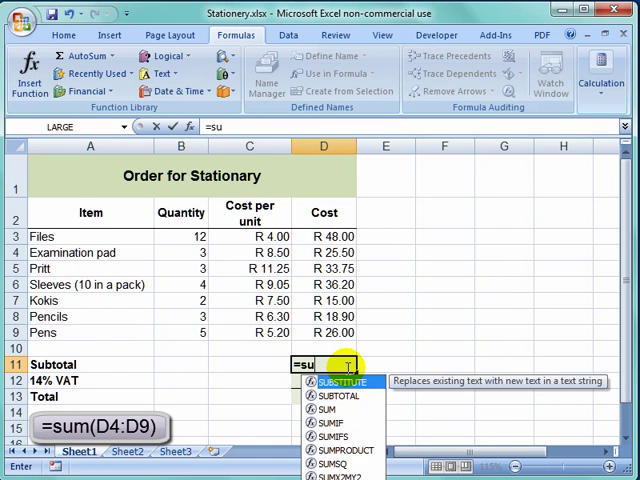
text(m)
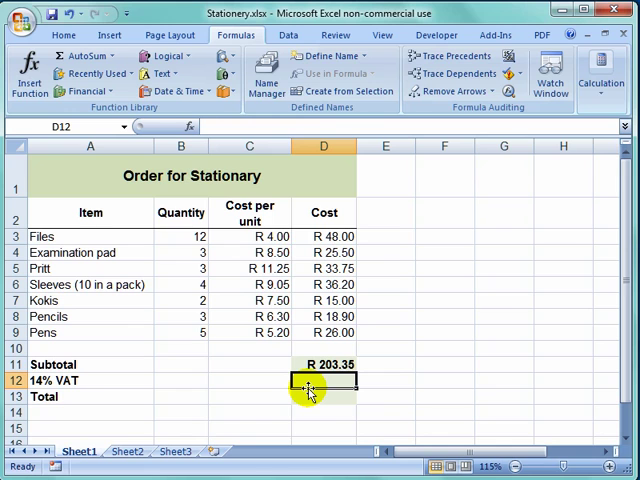
- Compute 14% VAT on the subtotal as =D11*14%, giving R 28.47
text(=D11*14%)
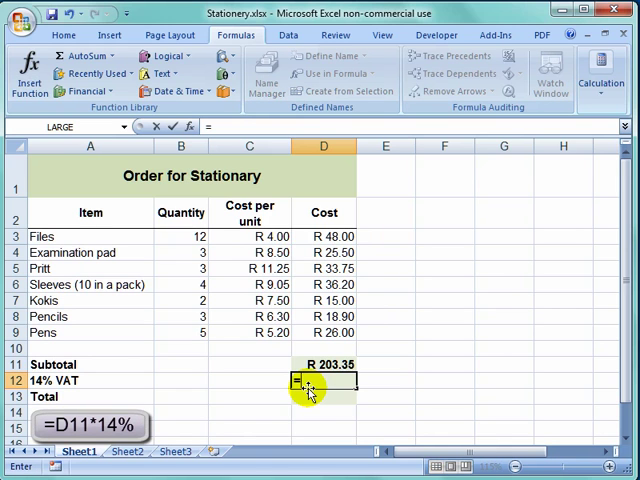
click(324, 364)
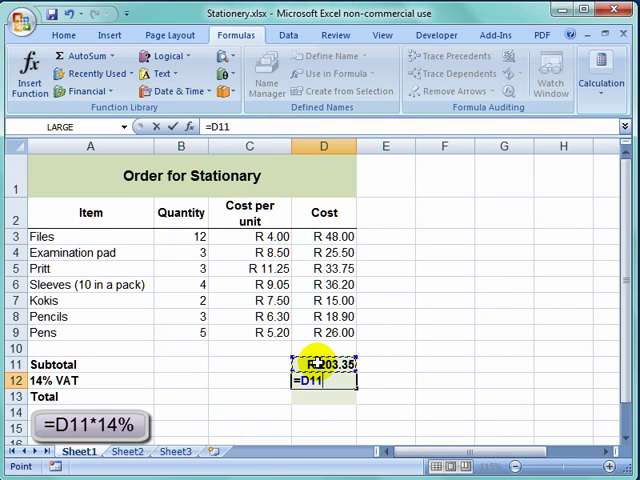
text(*)
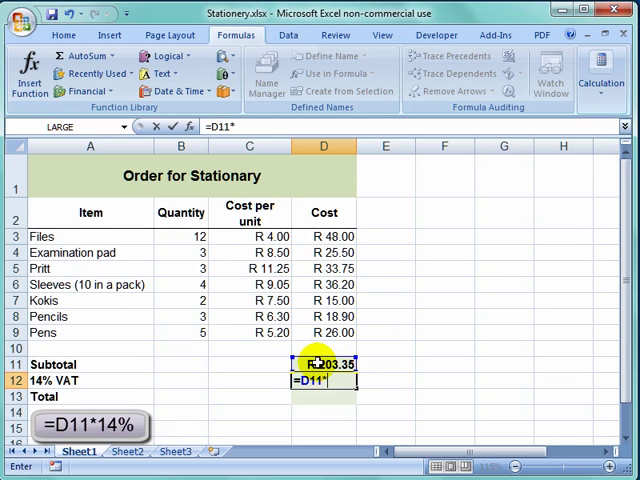
text(14)
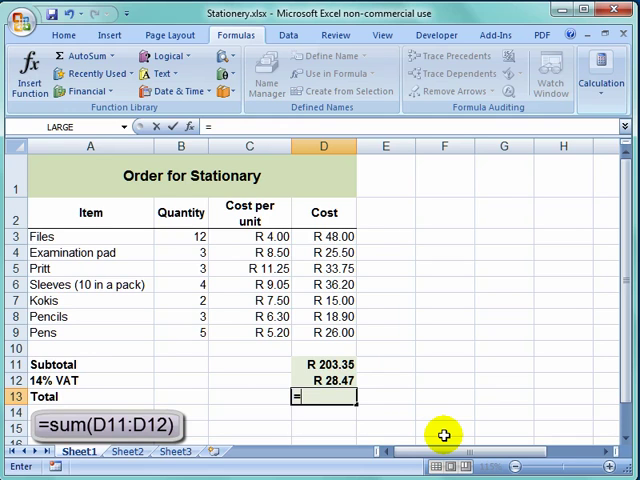
- Sum the subtotal and VAT (D11:D12) to give the total R 231.82
text(=sum)
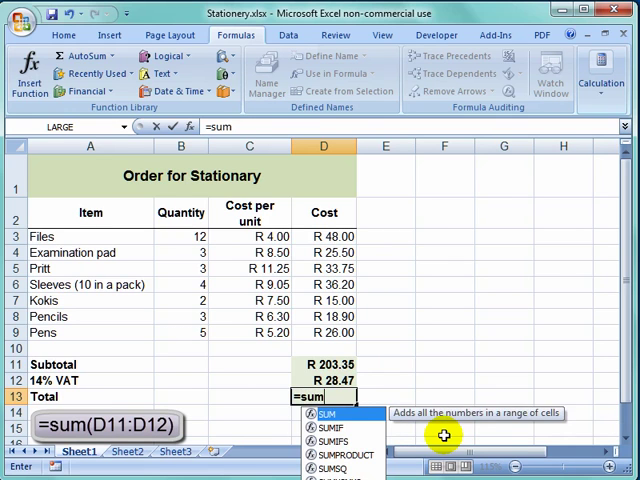
text(()
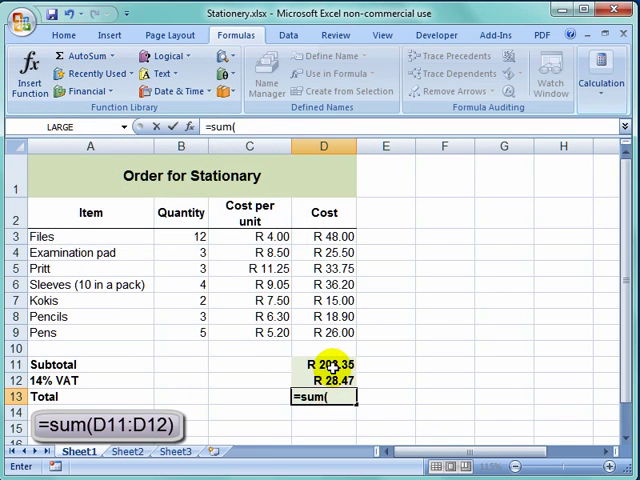
drag(324, 364, 324, 380)
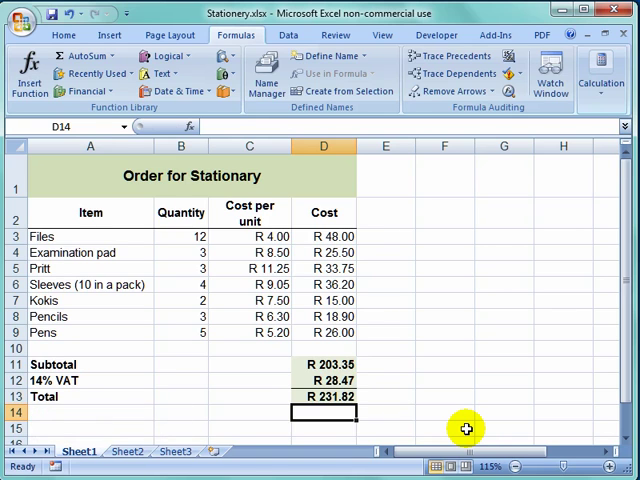
mouse_move(350, 324)
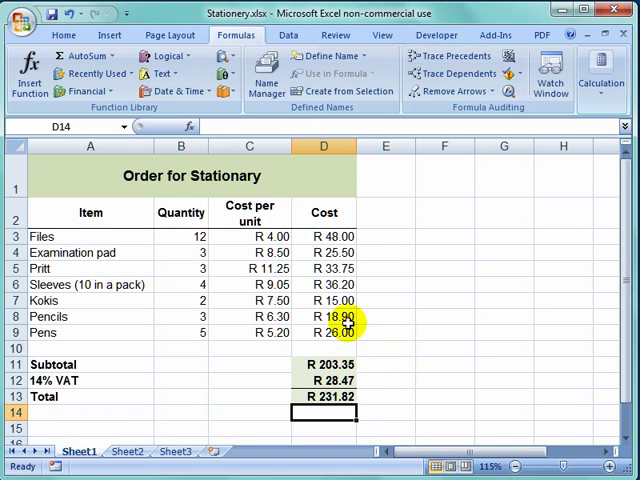